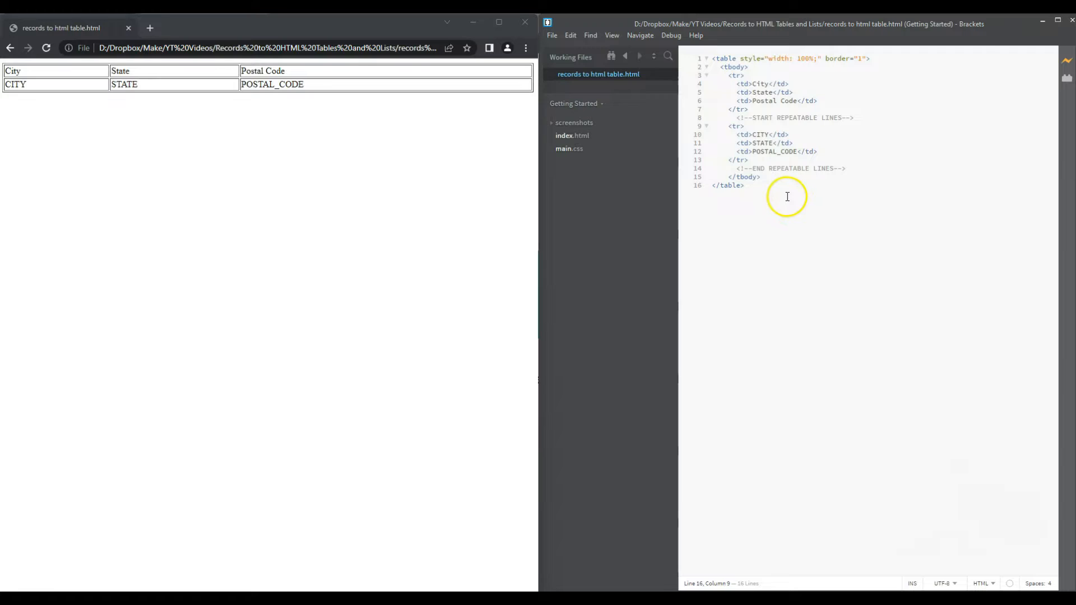
pyautogui.moveTo(800, 194)
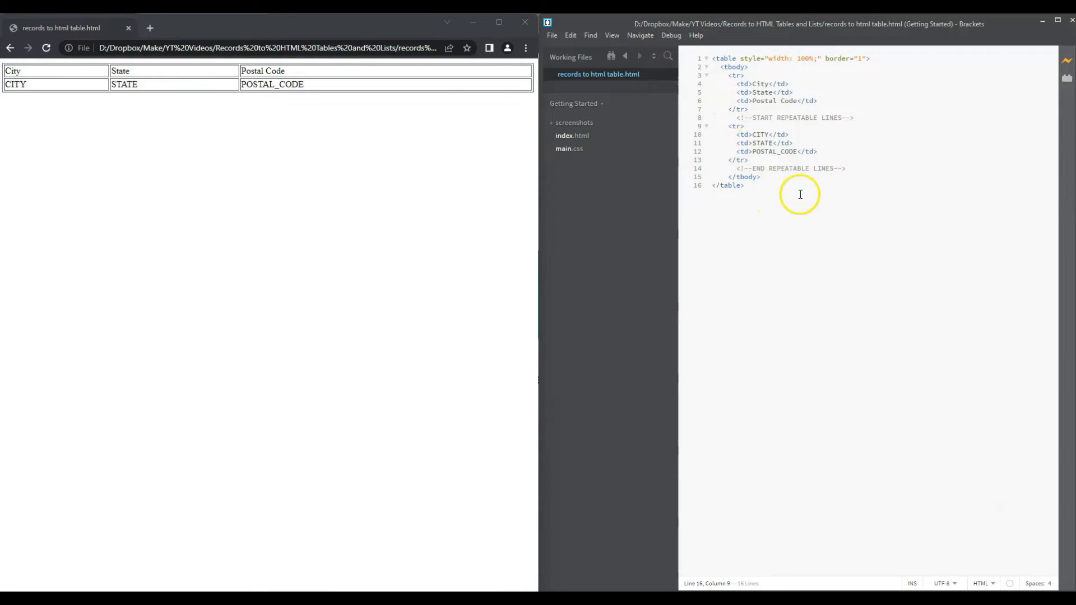
pyautogui.moveTo(628, 185)
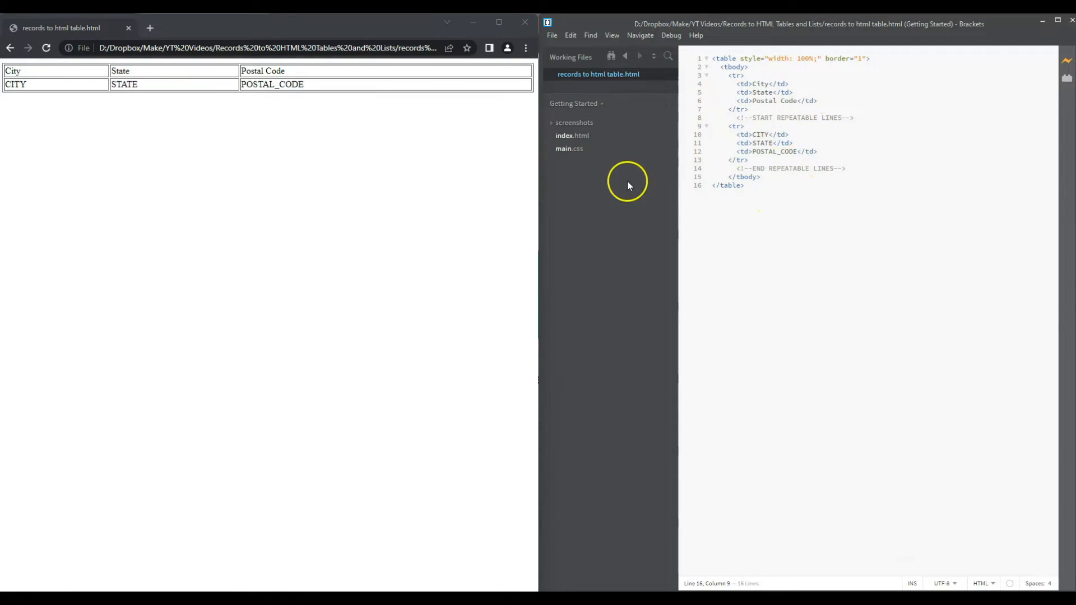
pyautogui.moveTo(163, 140)
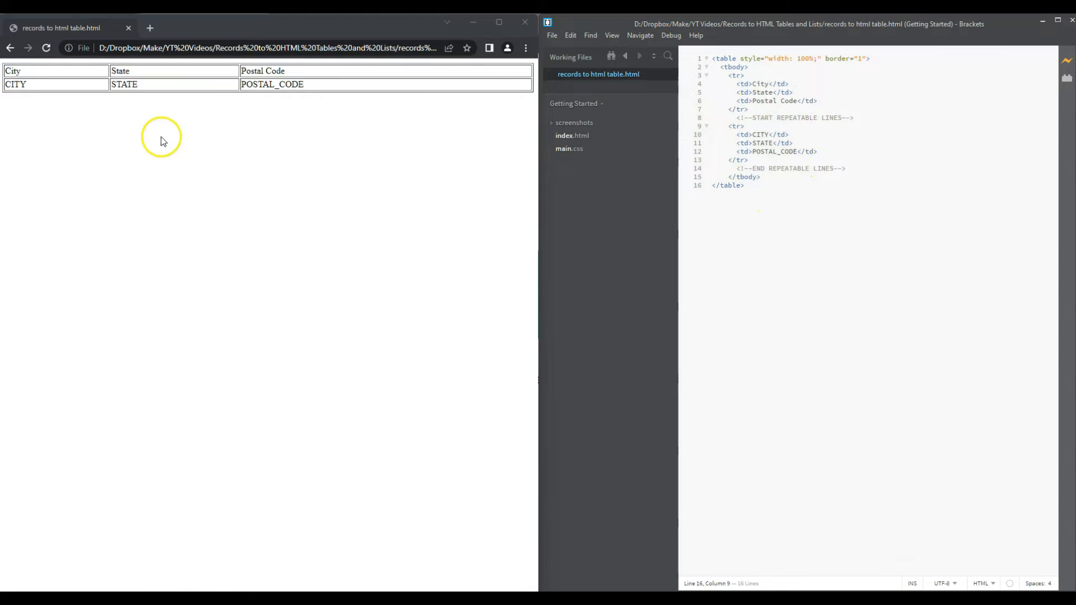
pyautogui.moveTo(329, 116)
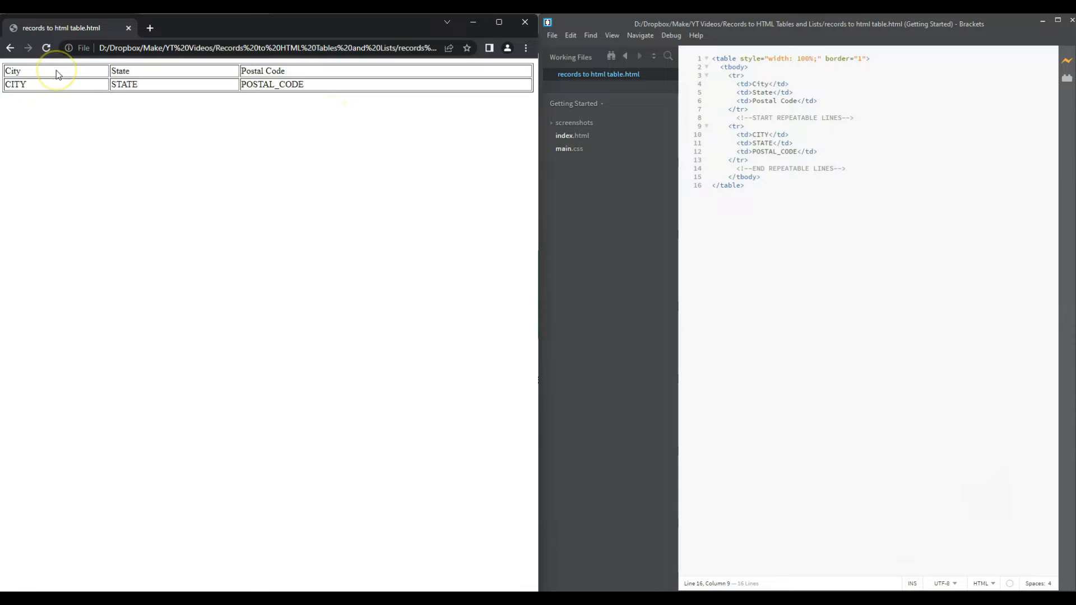
pyautogui.moveTo(57, 76)
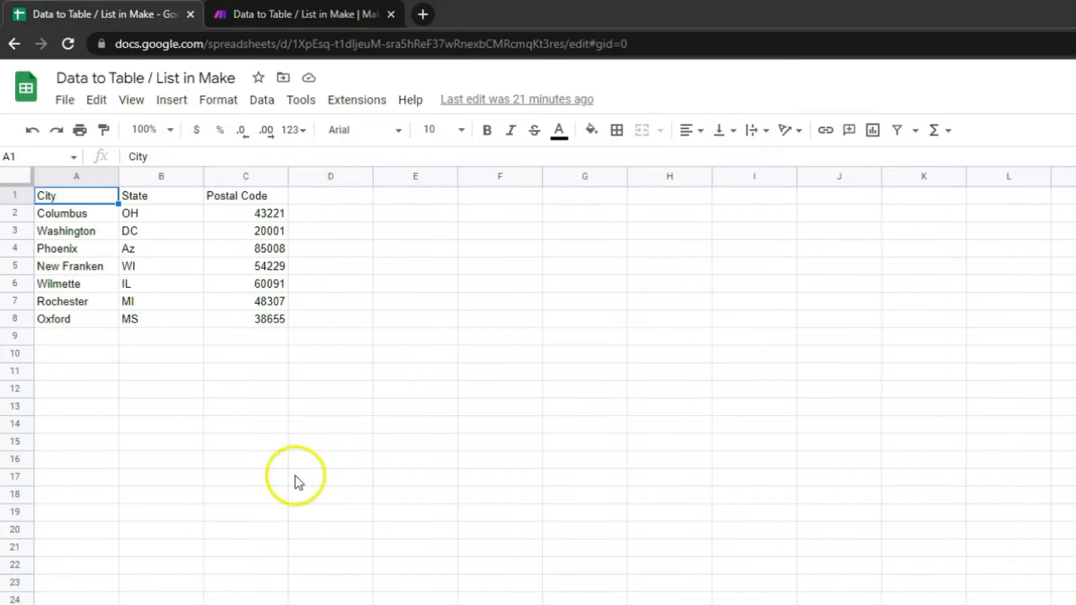
pyautogui.moveTo(95, 230)
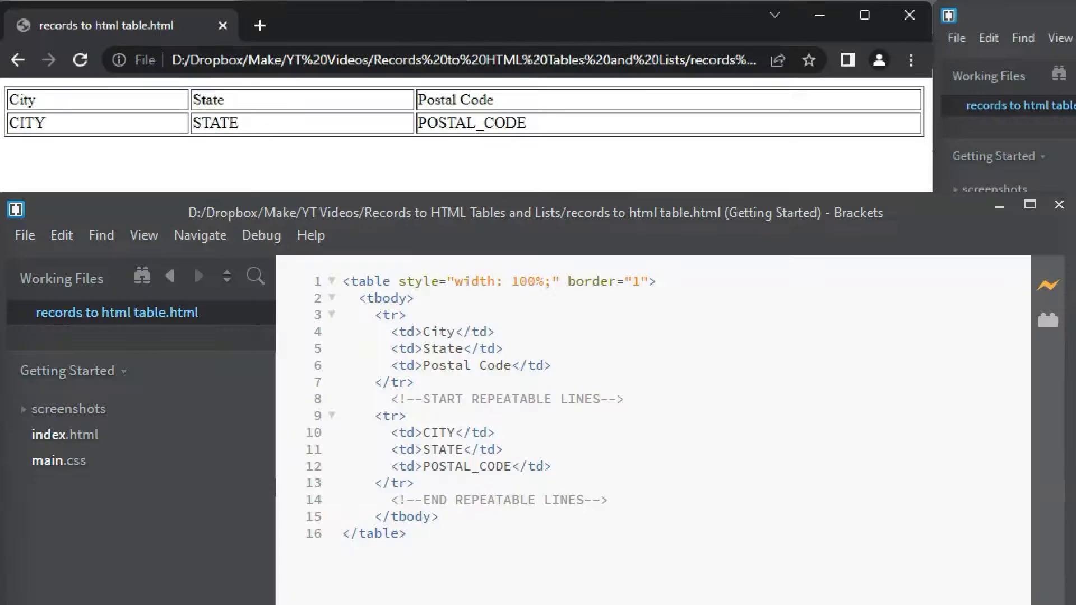
pyautogui.moveTo(237, 107)
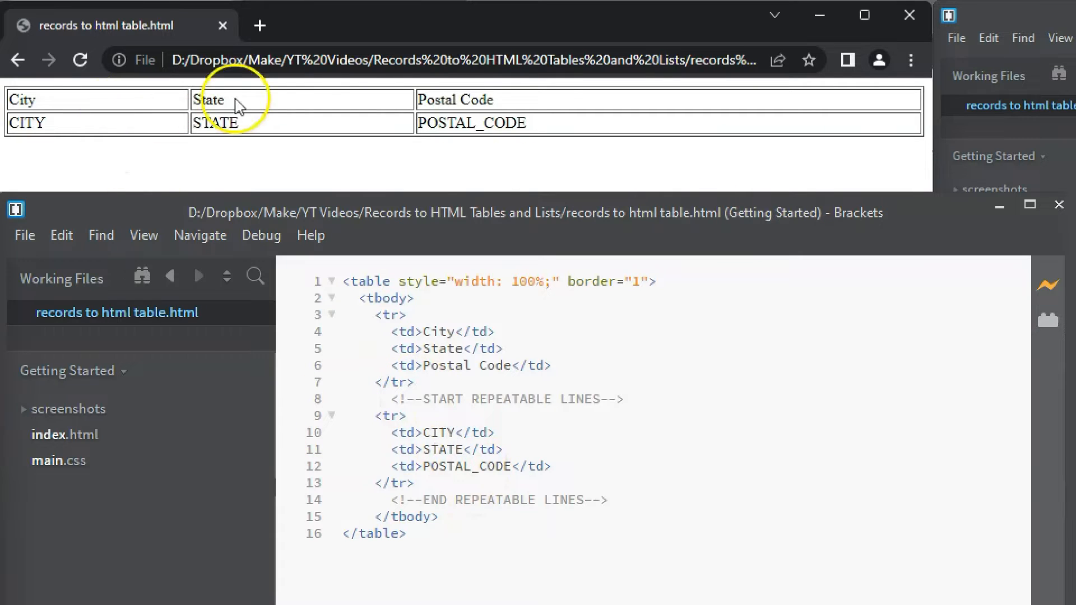
pyautogui.moveTo(446, 100)
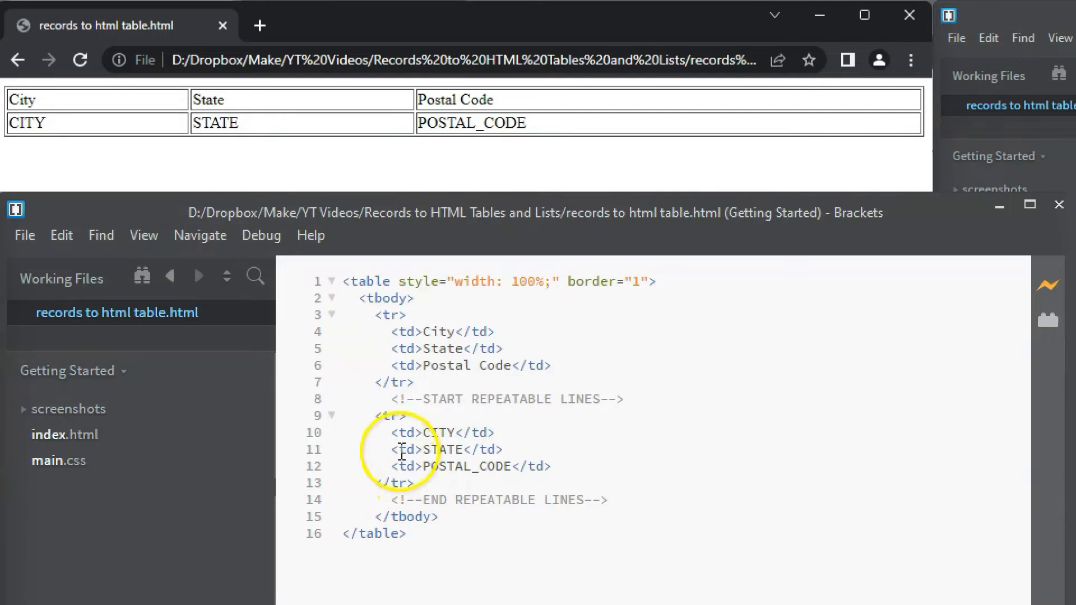
pyautogui.moveTo(343, 431)
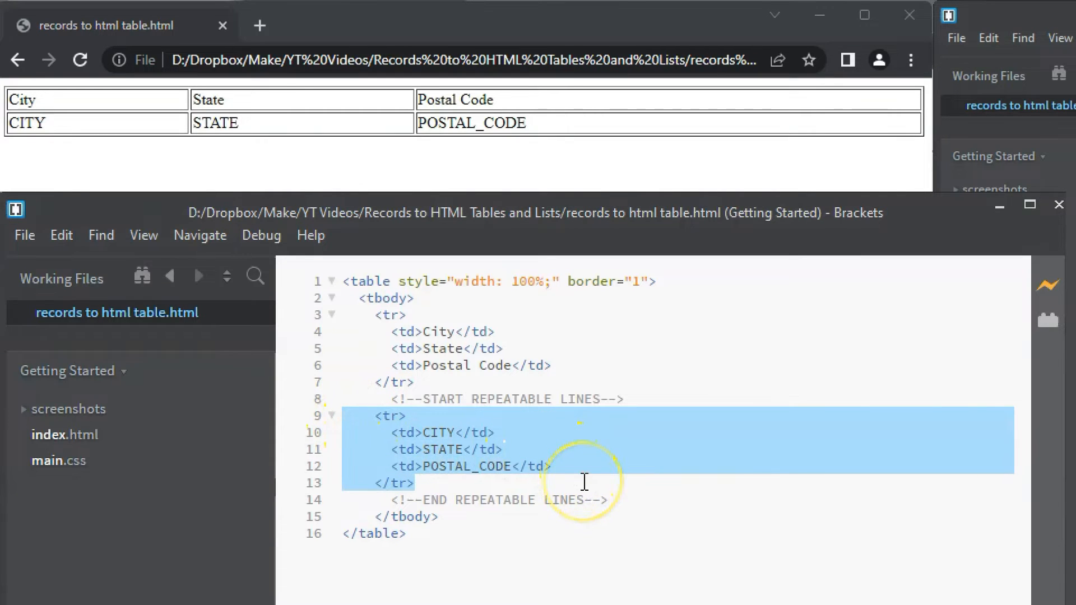
pyautogui.moveTo(432, 391)
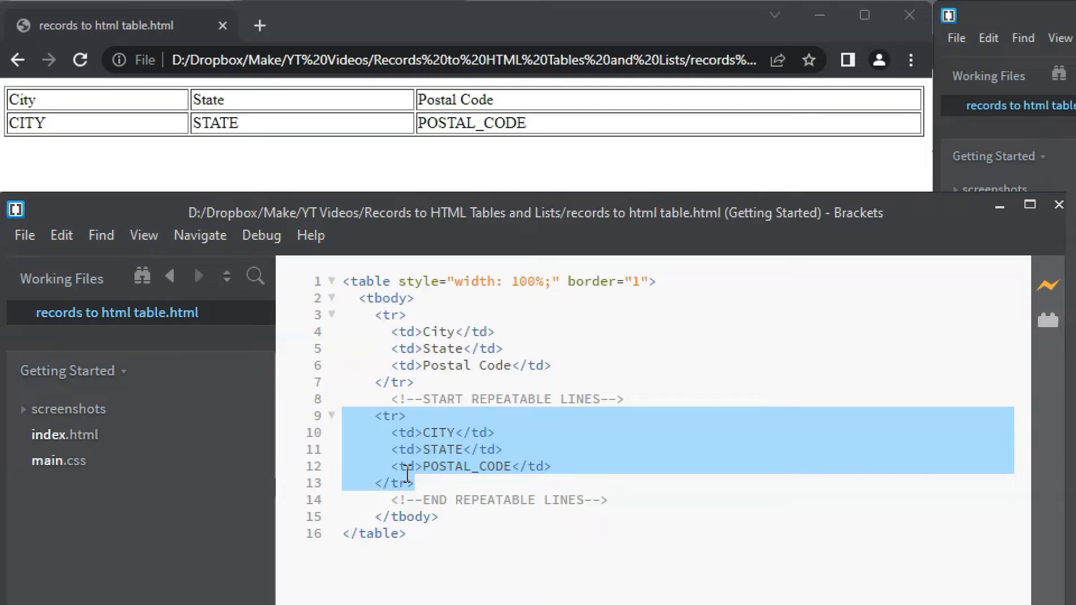
# Copy the <tr> row block on lines 9–13 from the context menu
pyautogui.rightClick(403, 451)
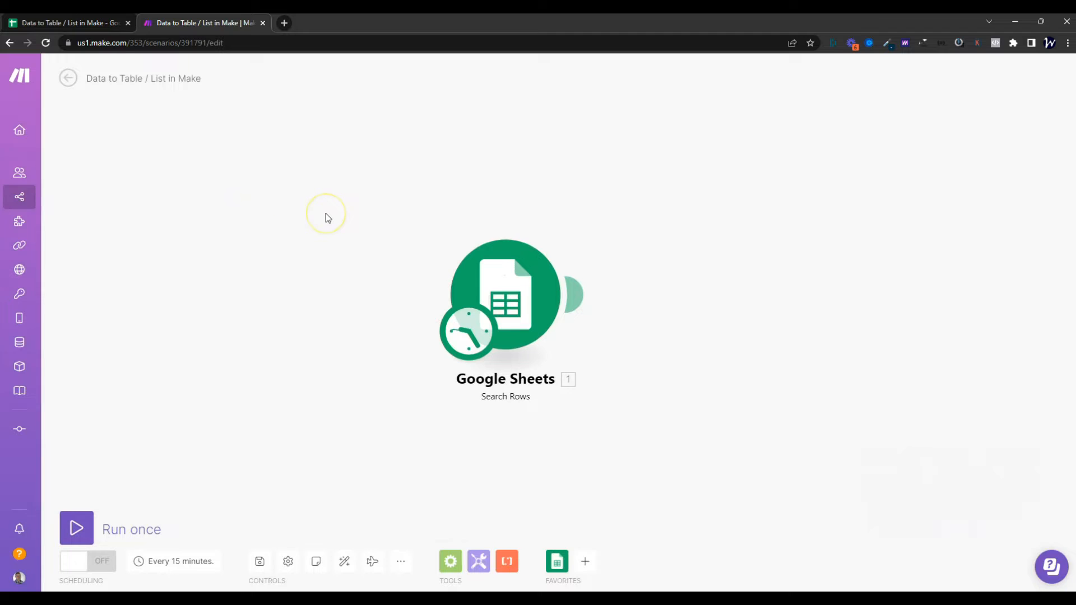
pyautogui.moveTo(336, 206)
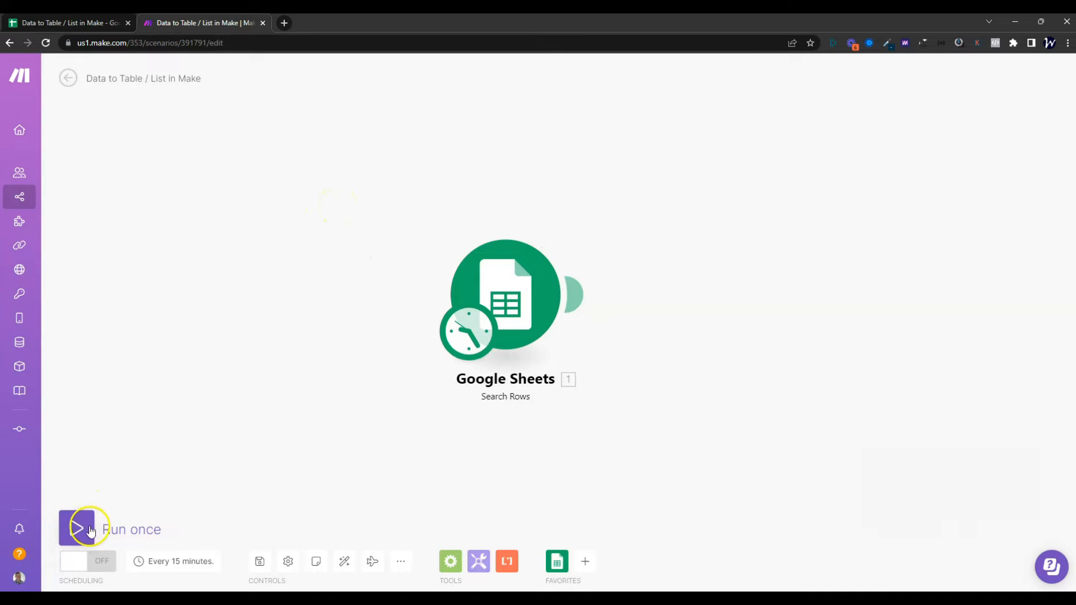
# Run the scenario once, review the seven returned row bundles, and close the output
pyautogui.click(76, 529)
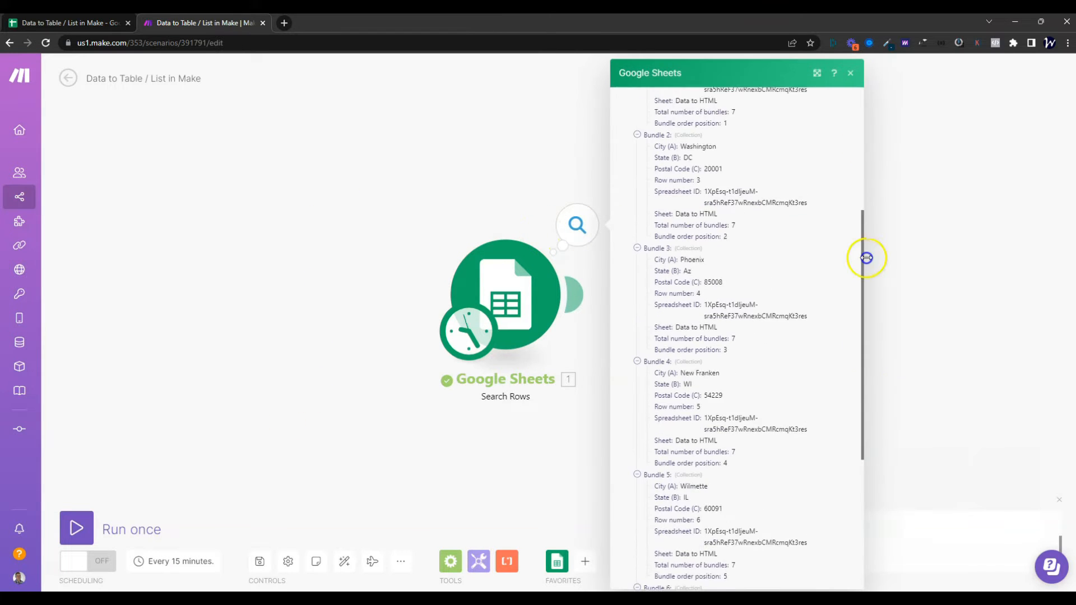
pyautogui.scroll(3)
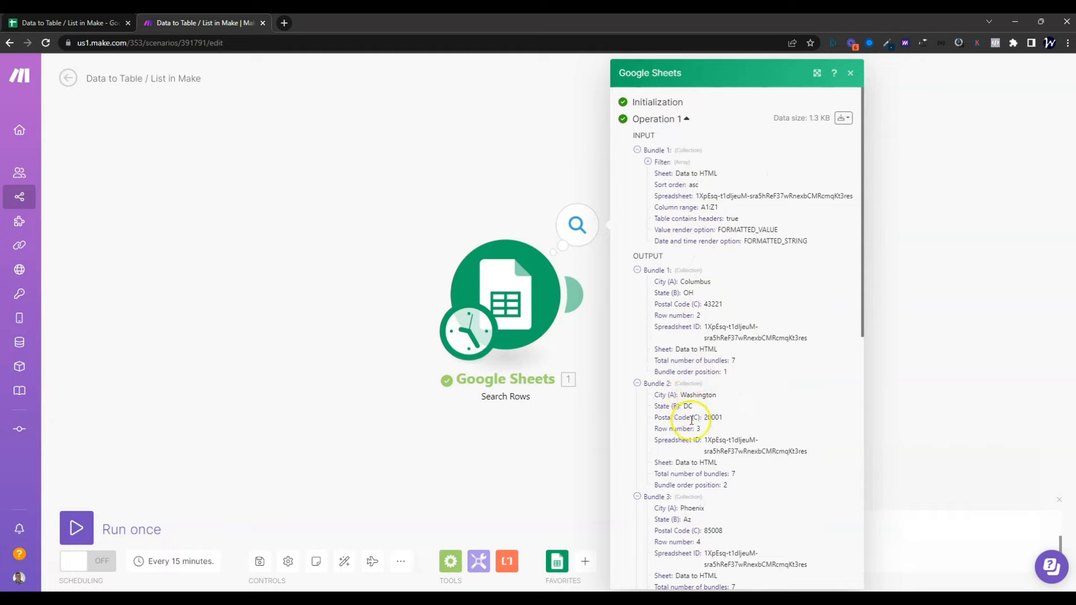
pyautogui.click(850, 73)
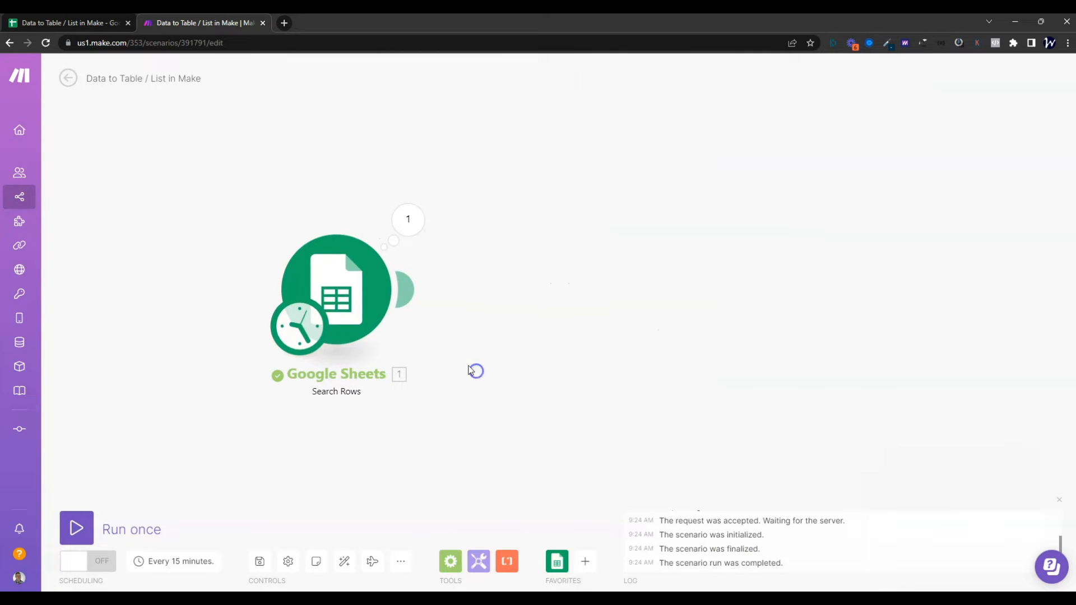
pyautogui.moveTo(500, 511)
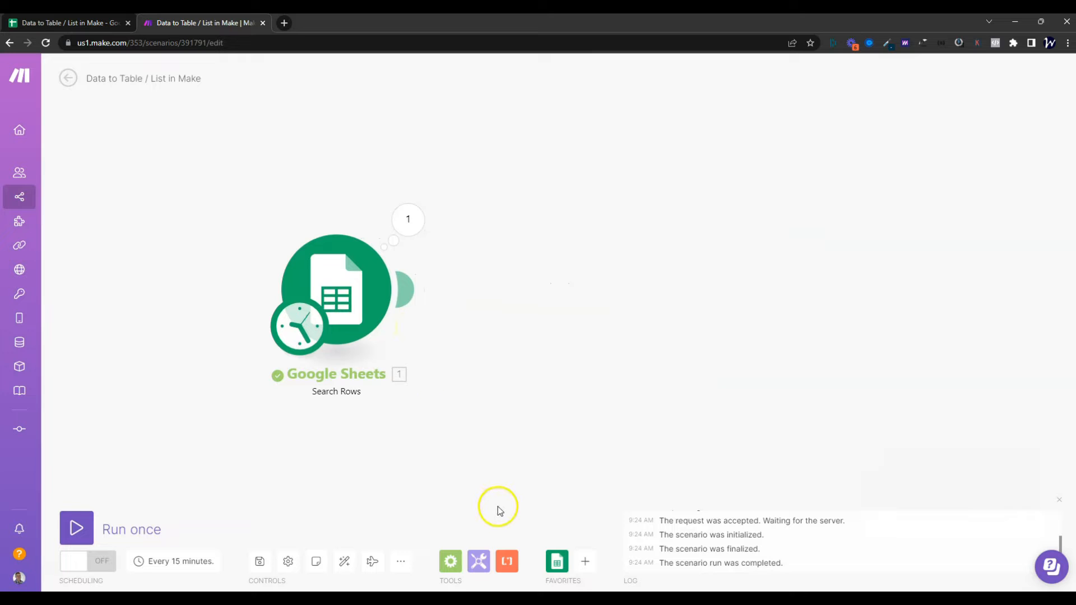
# Add a Text aggregator sourced from Search Rows [1] with the pasted <tr> template
pyautogui.click(478, 562)
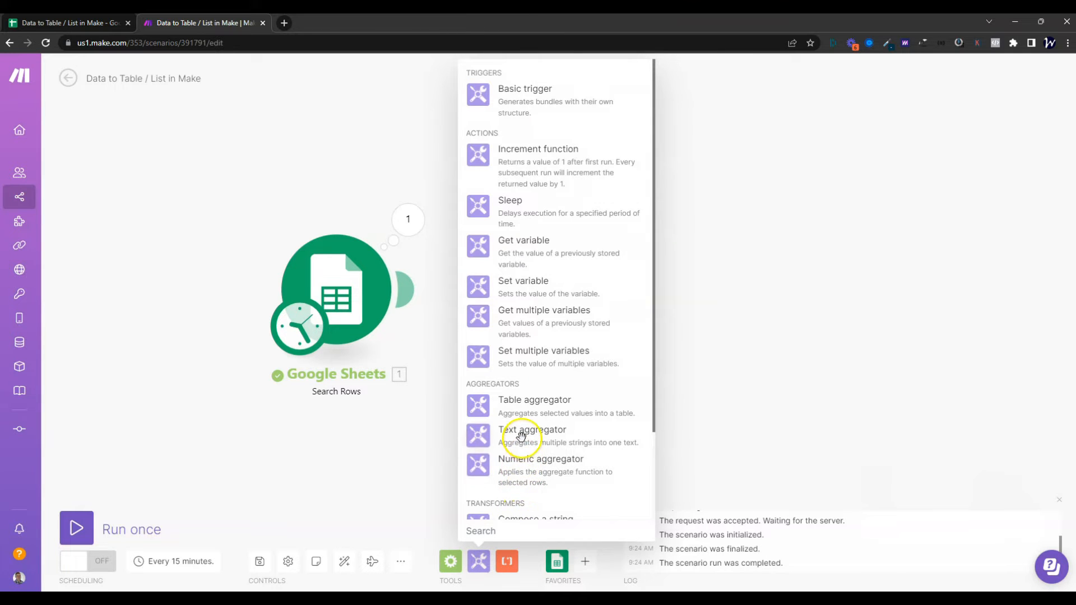
pyautogui.click(533, 428)
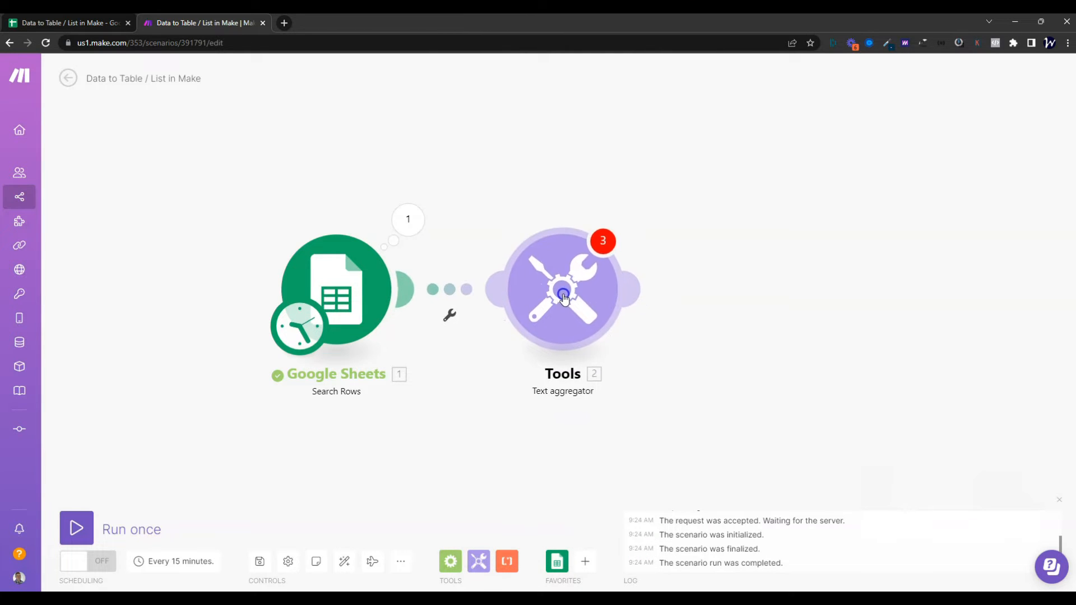
pyautogui.click(563, 289)
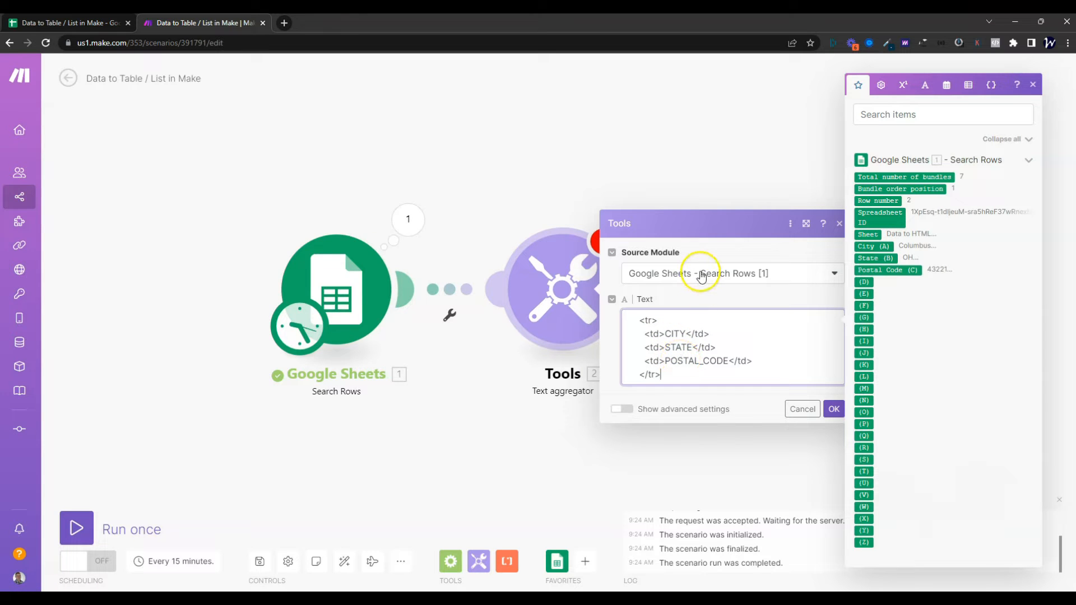
pyautogui.click(833, 410)
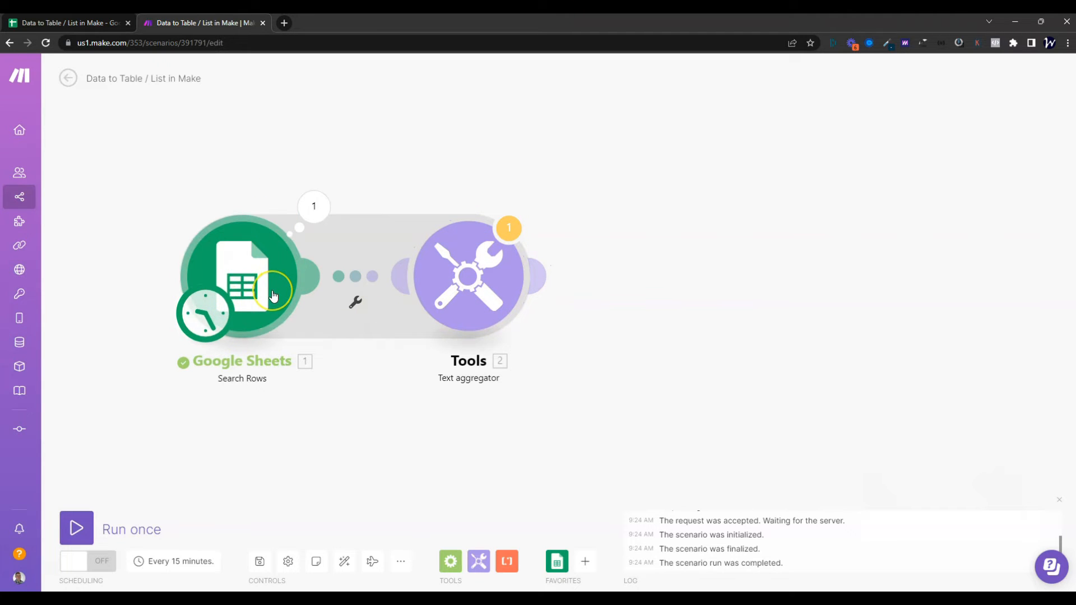
pyautogui.moveTo(273, 296)
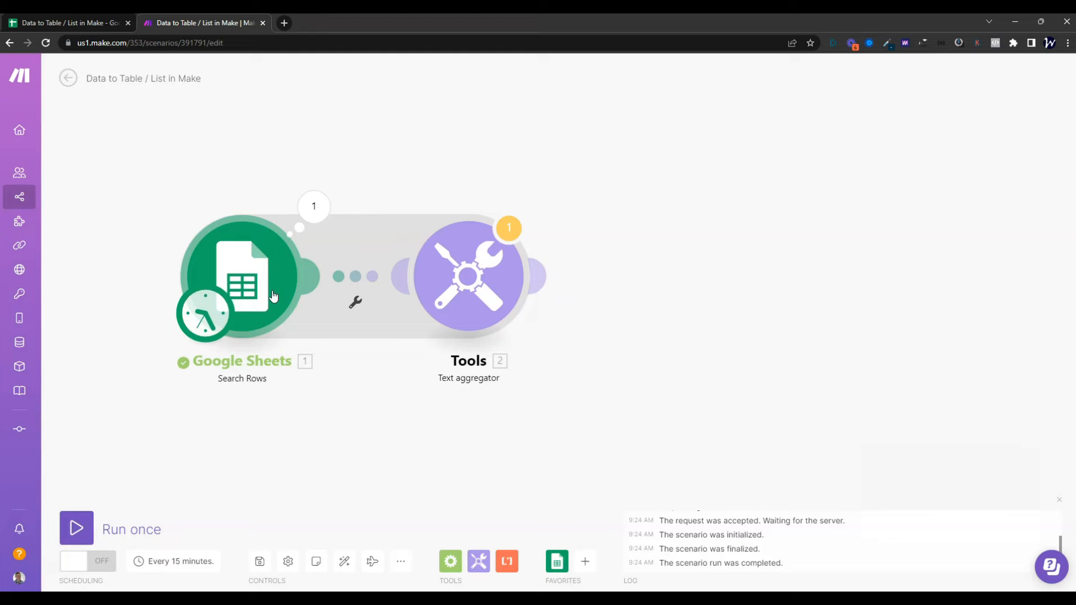
pyautogui.moveTo(470, 321)
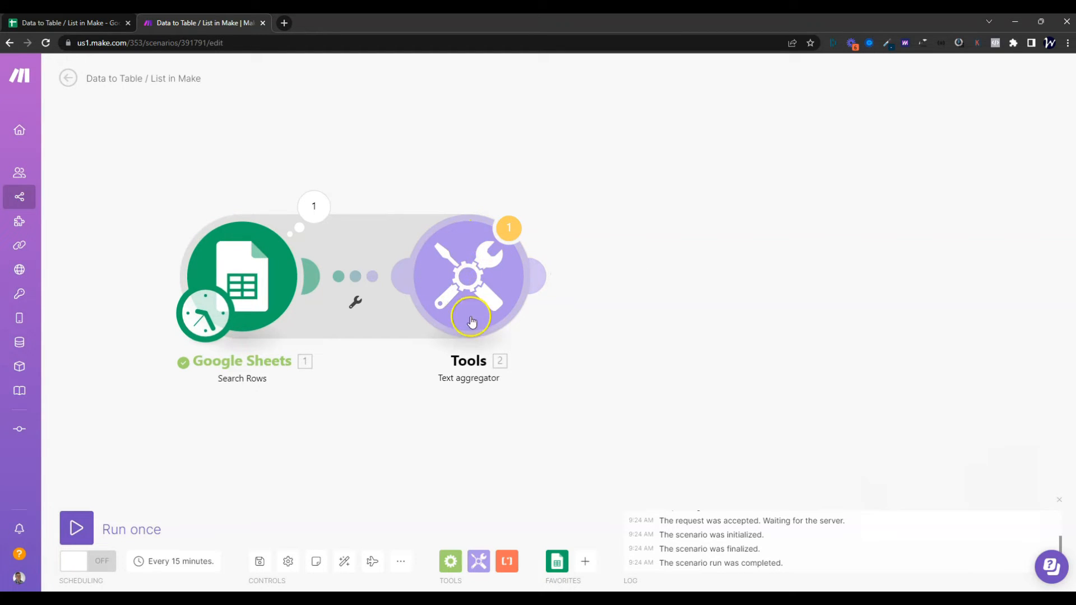
# Replace the CITY placeholder in the aggregator text with the sheet's City (A) value
pyautogui.click(468, 276)
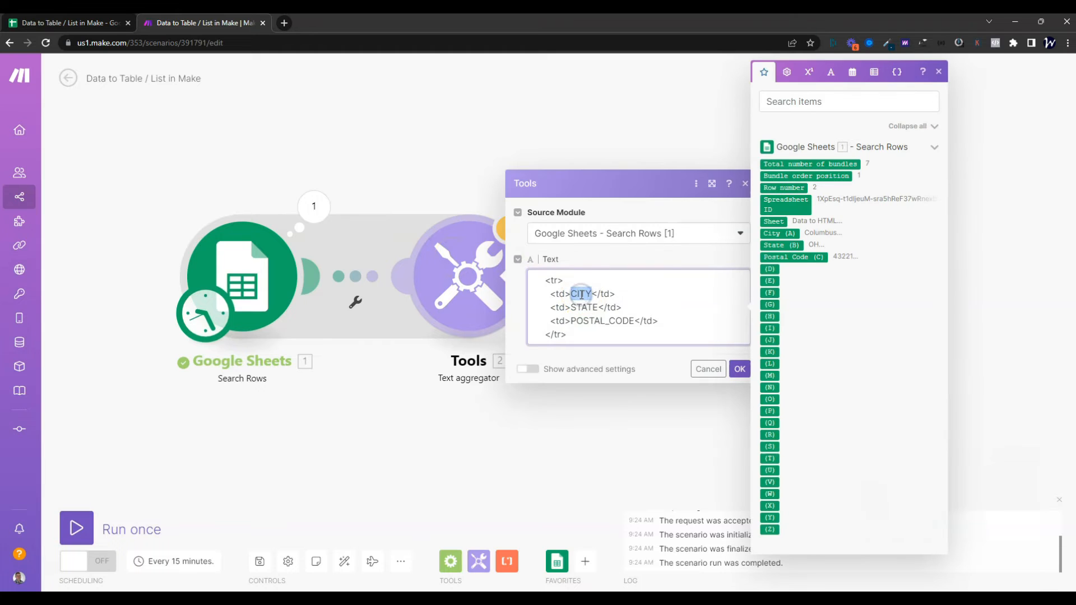
pyautogui.press('Backspace')
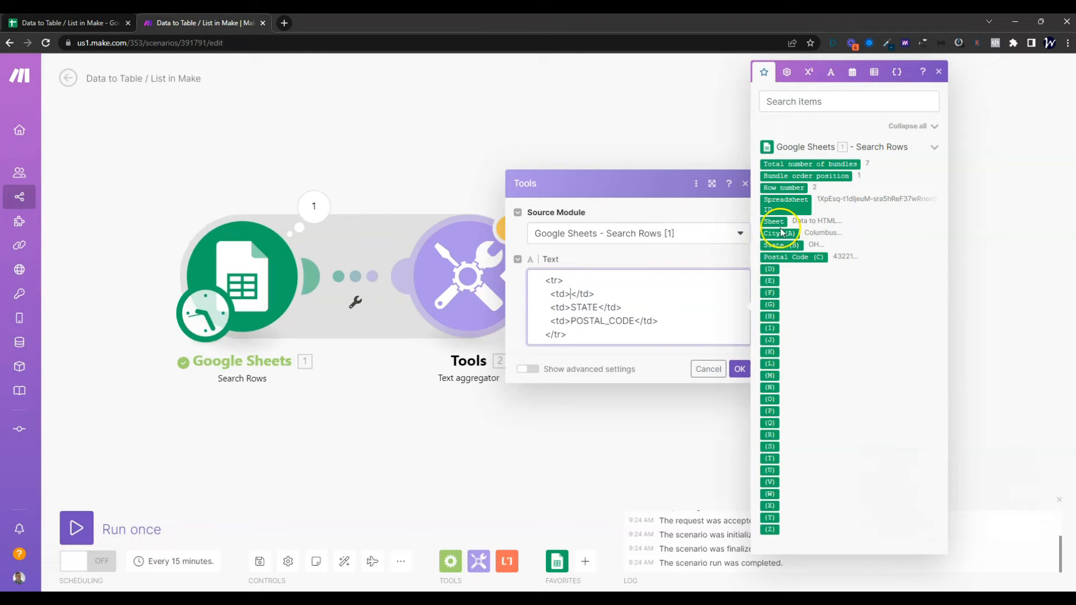
pyautogui.click(779, 233)
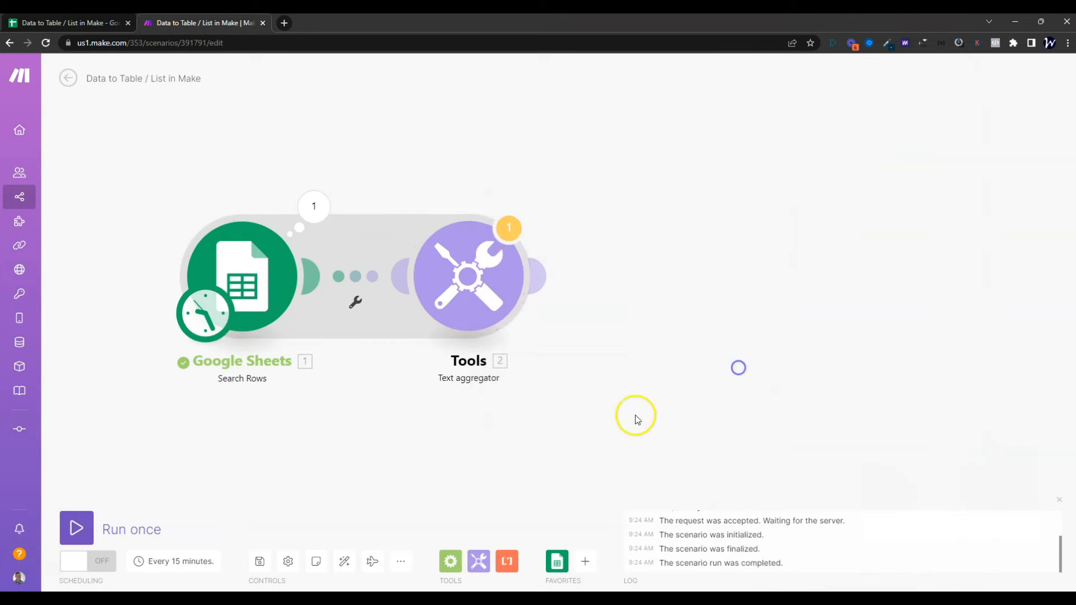
pyautogui.moveTo(561, 412)
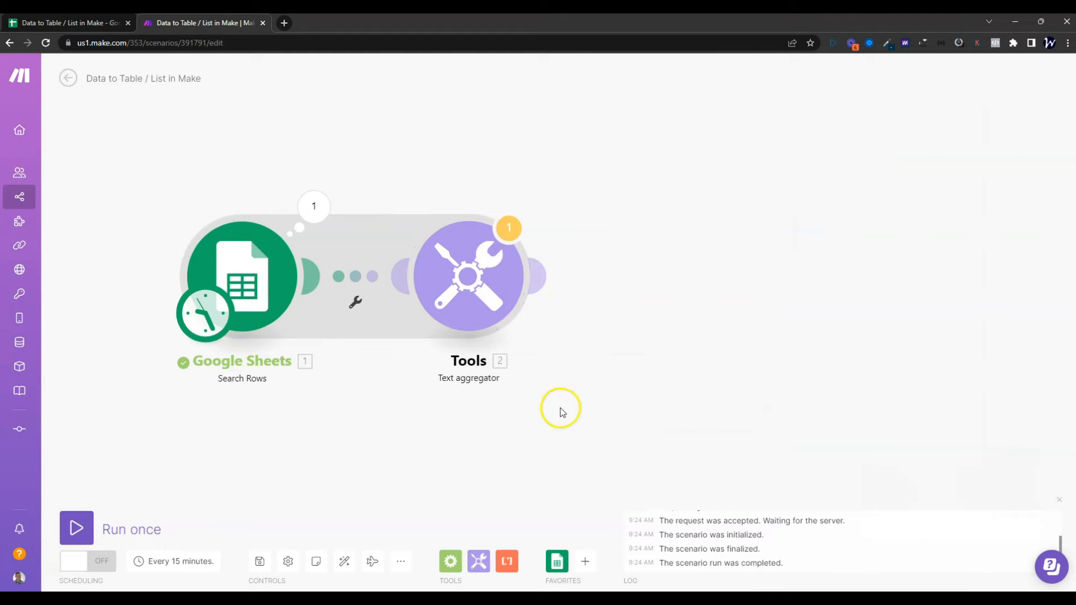
# Add Compose a string wrapping the aggregator text in a table with City, State, Postal Code headers
pyautogui.click(478, 562)
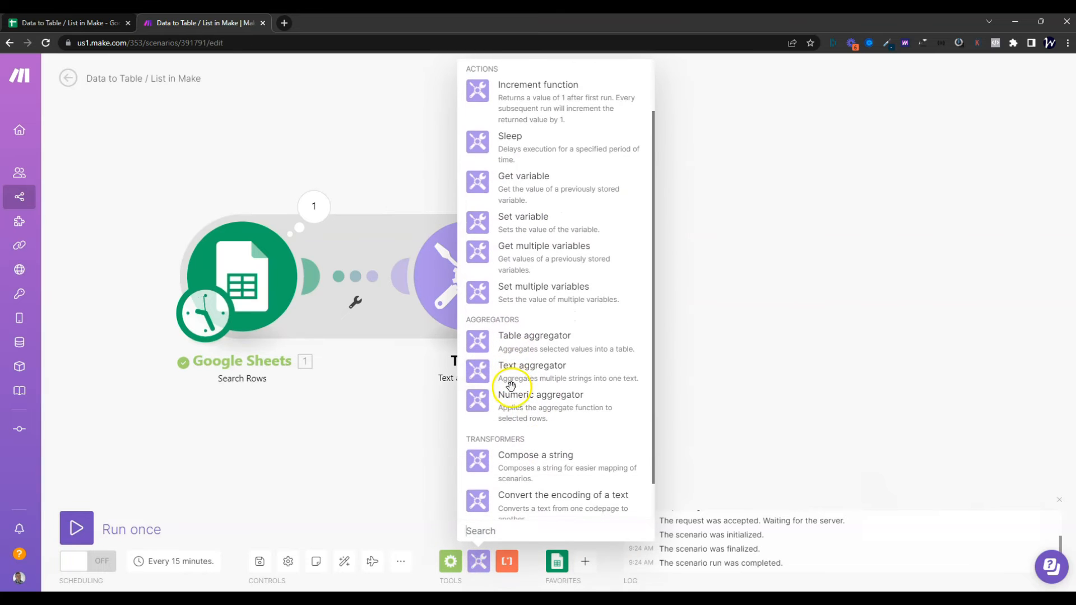
pyautogui.click(536, 456)
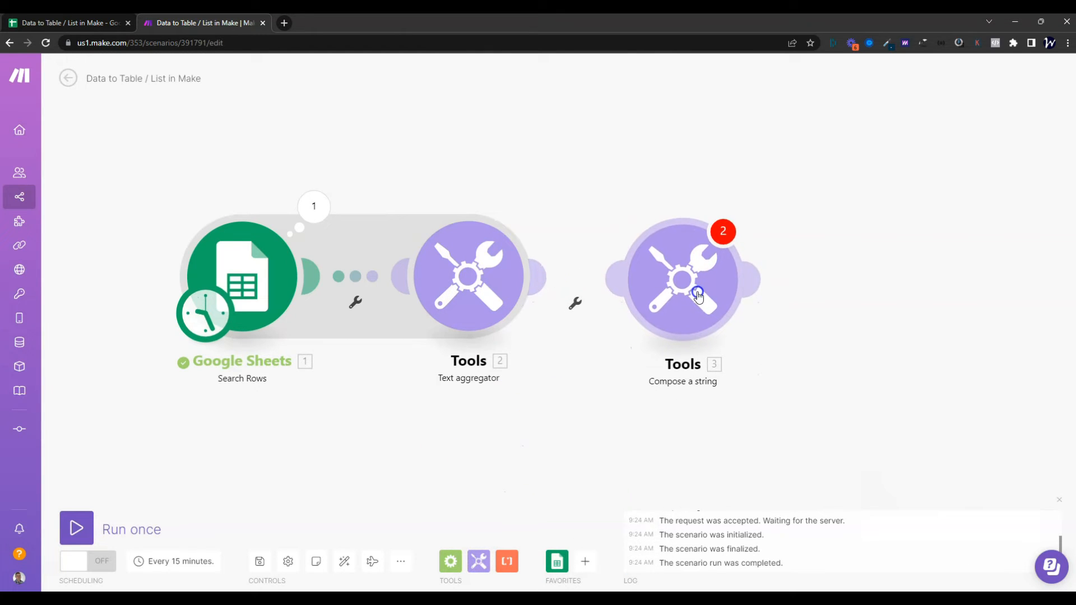
pyautogui.click(682, 278)
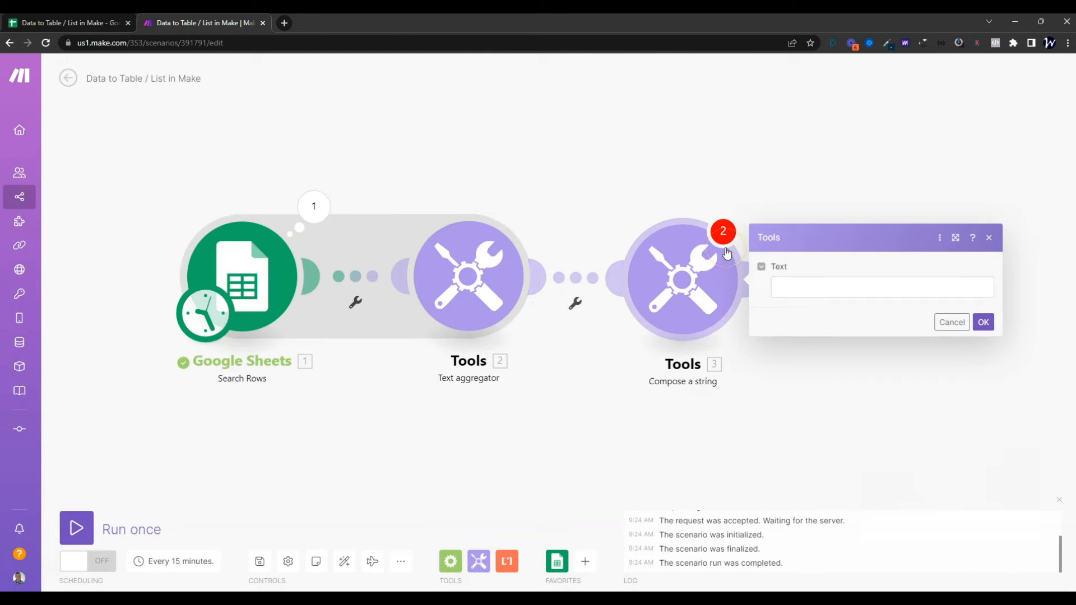
pyautogui.moveTo(664, 208)
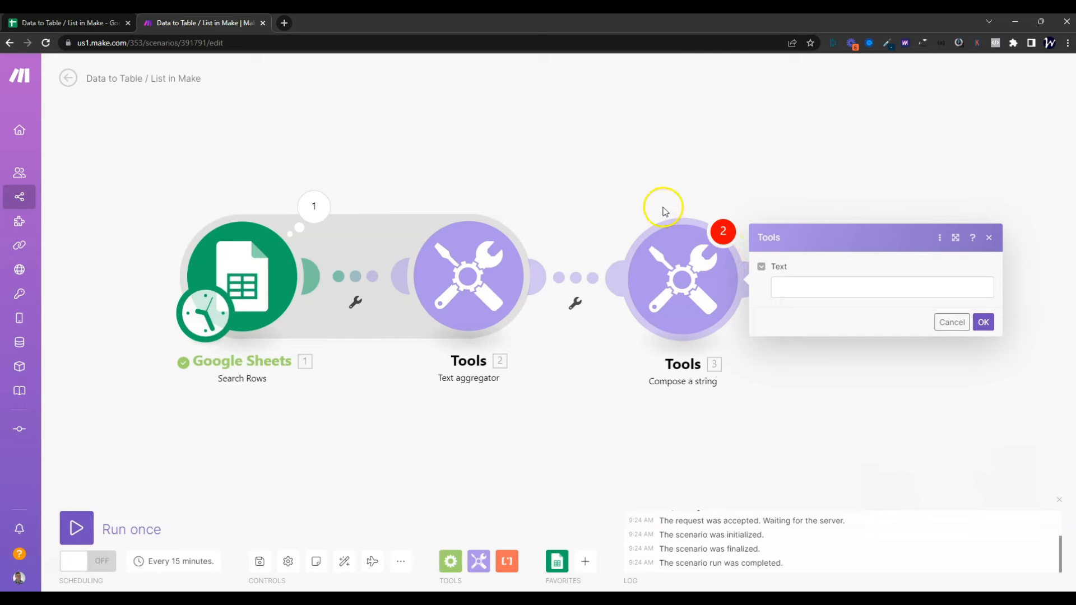
pyautogui.moveTo(478, 148)
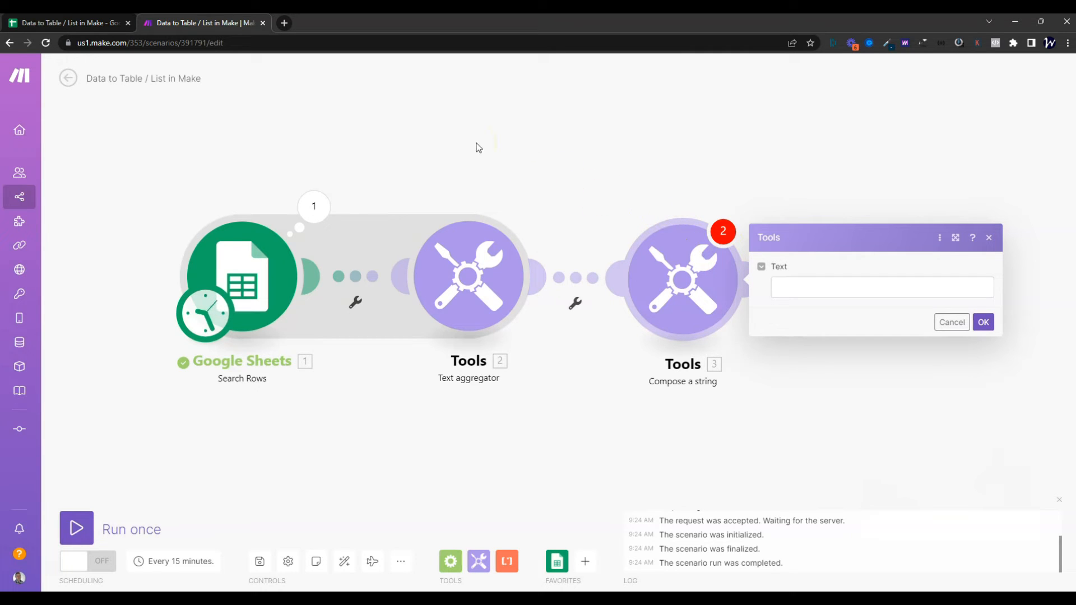
pyautogui.click(882, 287)
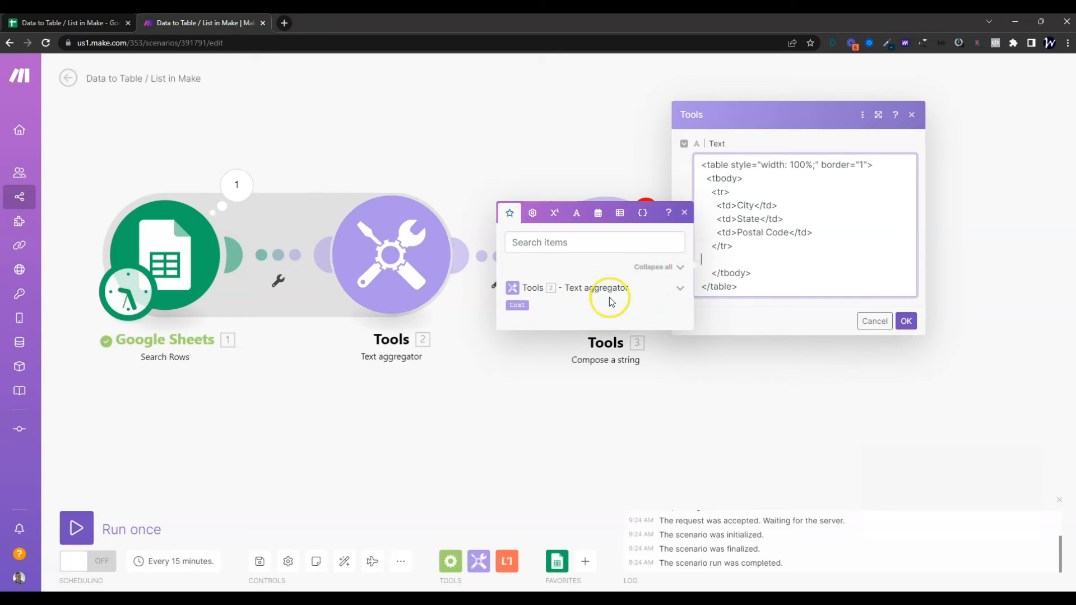
pyautogui.moveTo(517, 305)
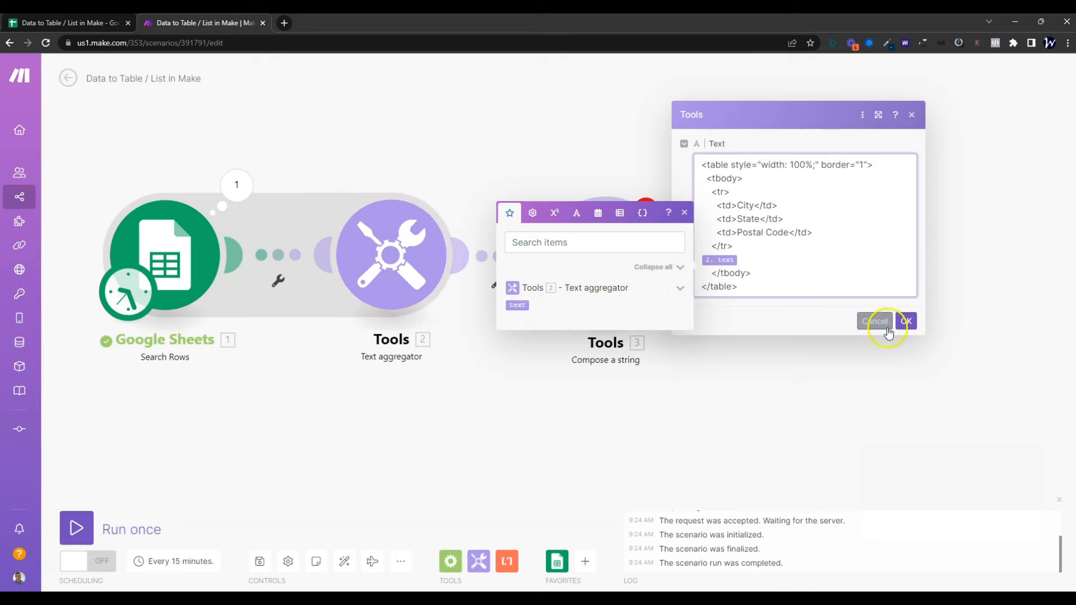
pyautogui.click(906, 321)
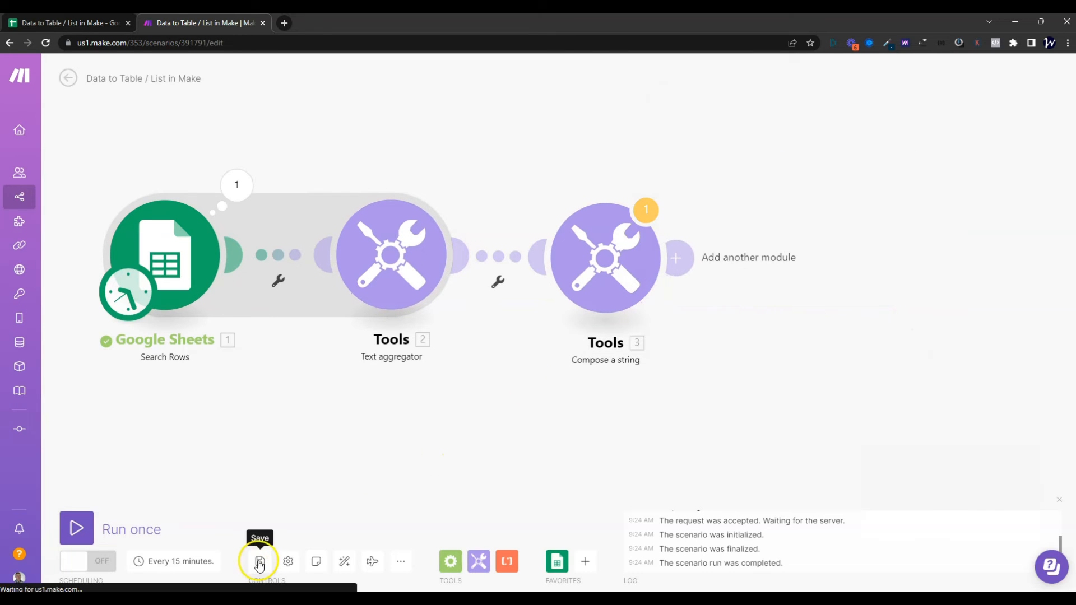
# Save the scenario, overriding the transformer-as-last-module warning with Save anyway
pyautogui.click(259, 561)
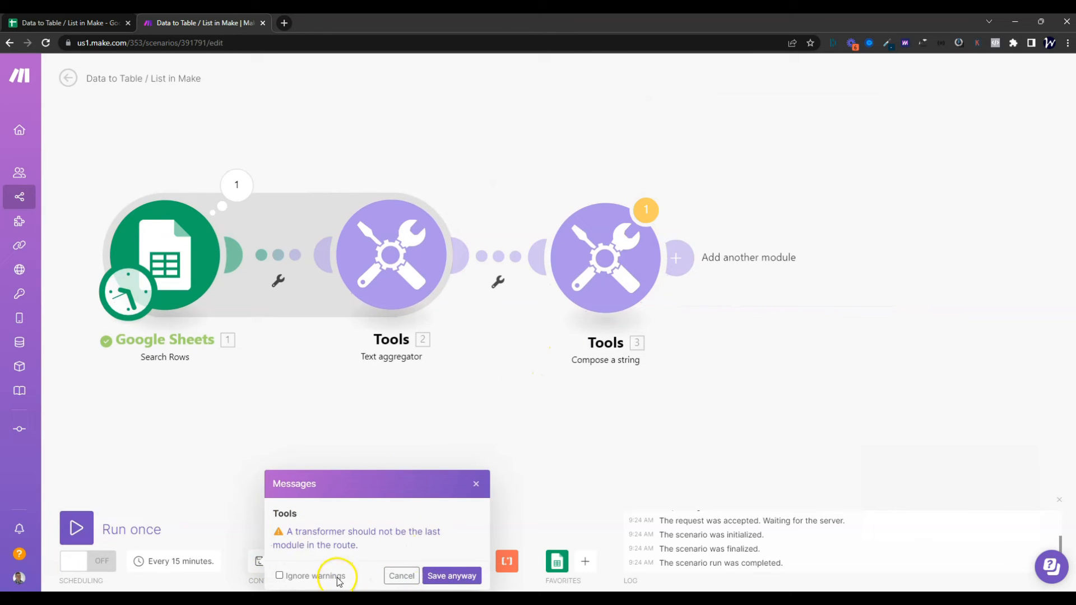
pyautogui.click(451, 576)
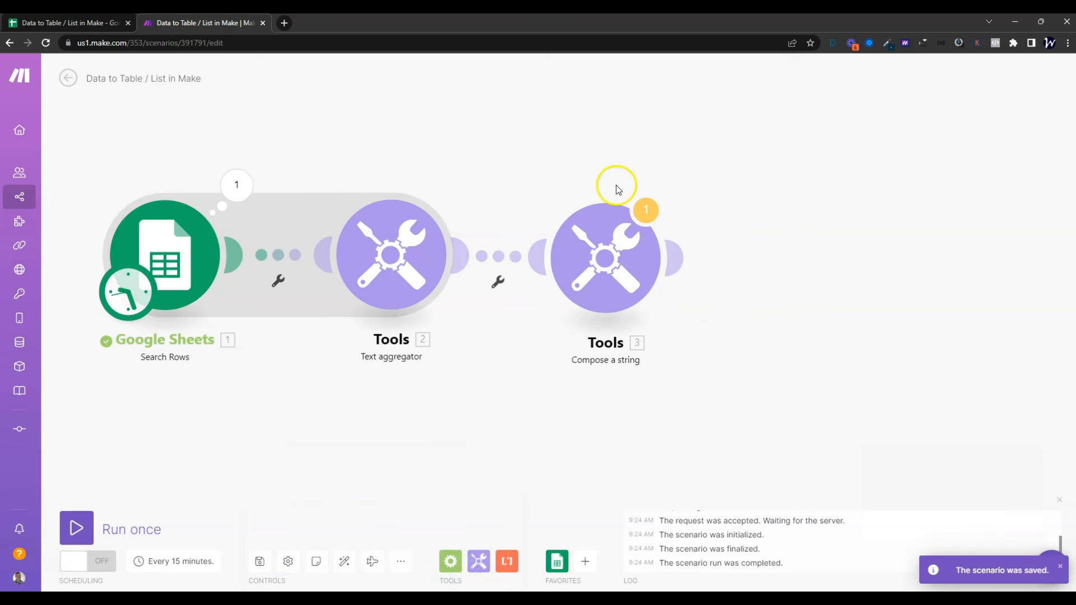
pyautogui.moveTo(584, 200)
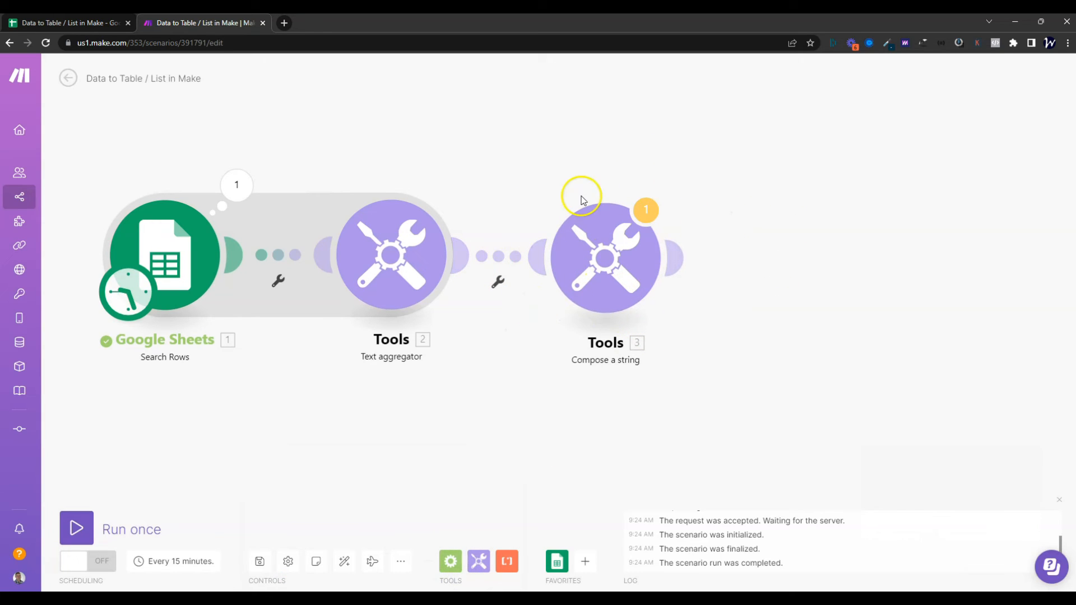
pyautogui.moveTo(180, 480)
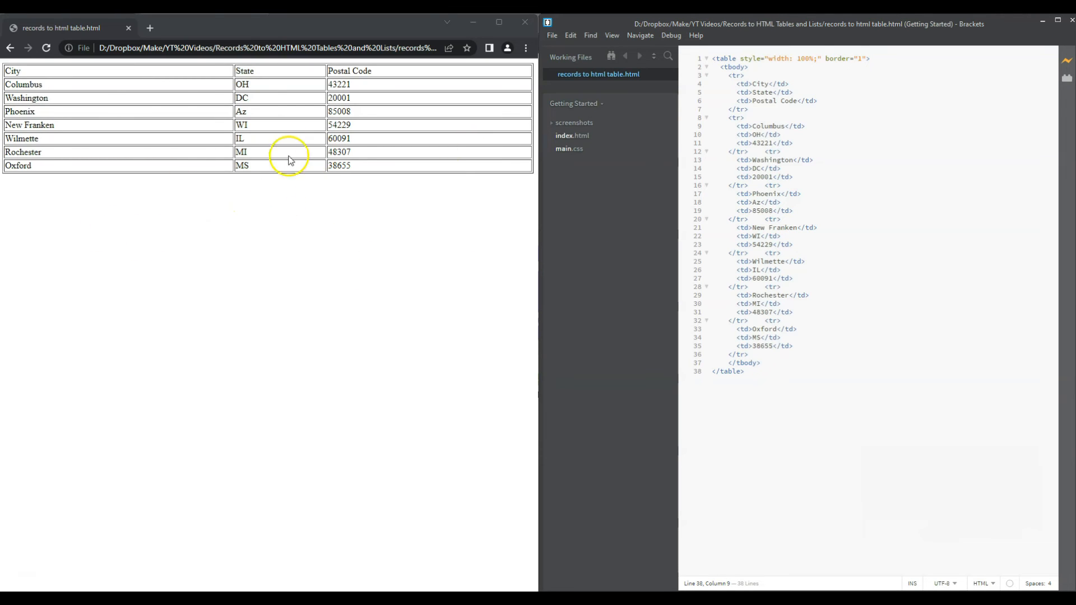
pyautogui.moveTo(163, 84)
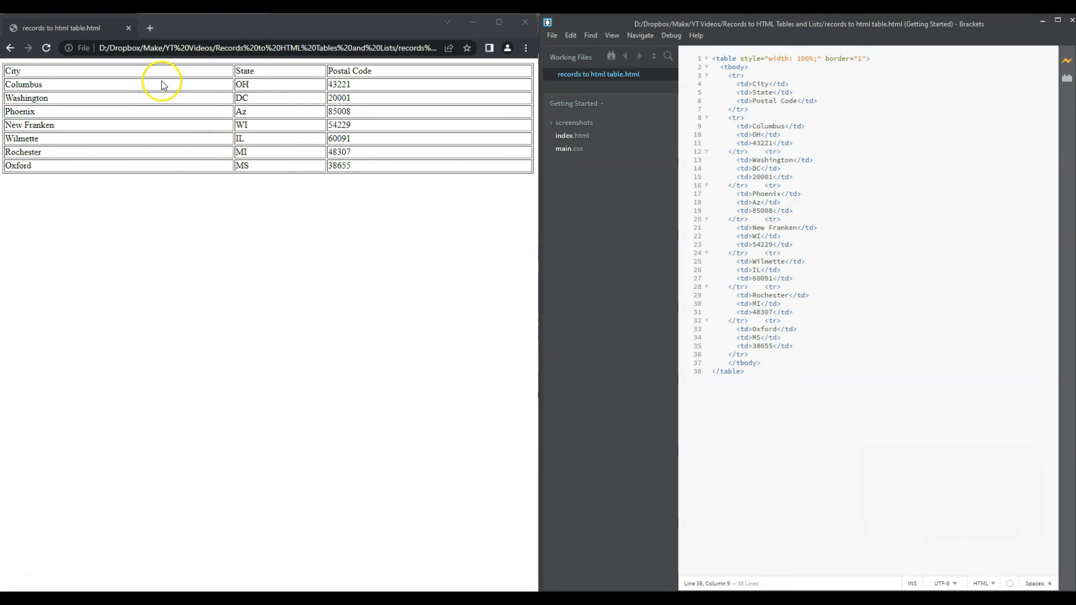
pyautogui.moveTo(117, 168)
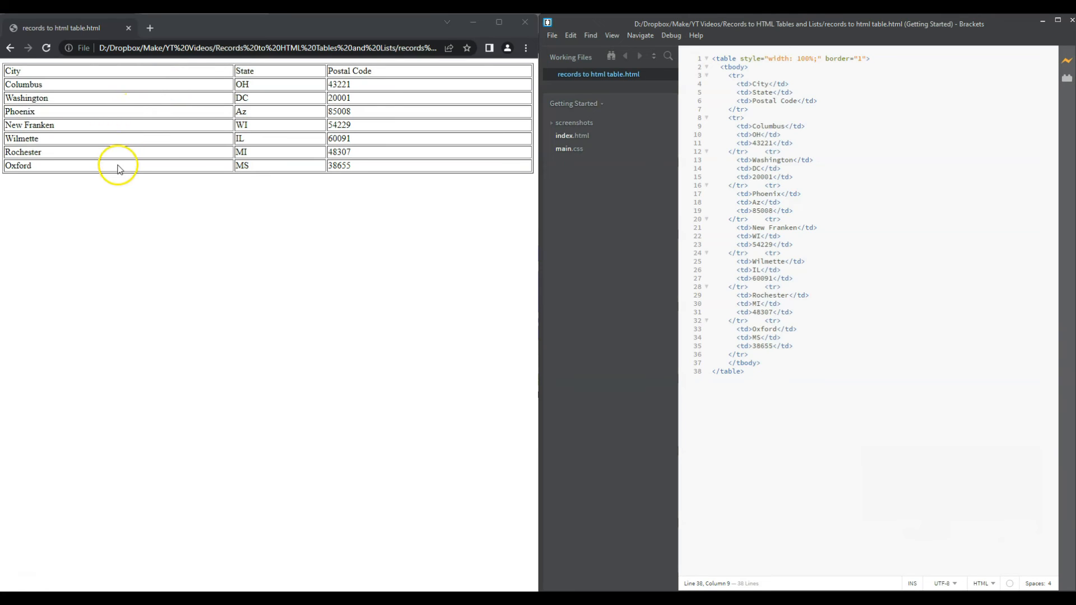
pyautogui.moveTo(143, 93)
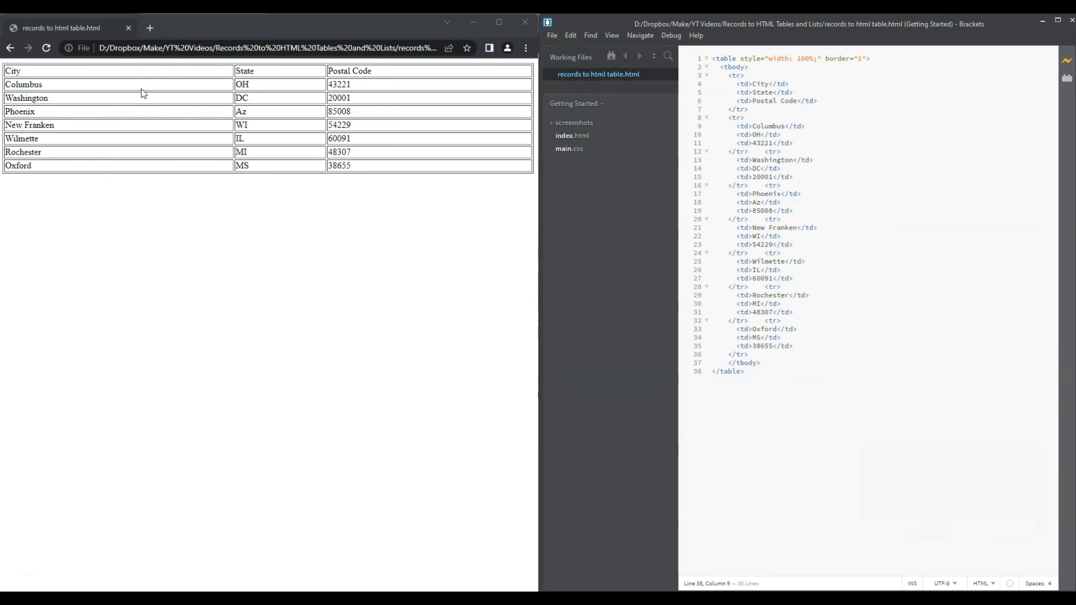
pyautogui.moveTo(669, 166)
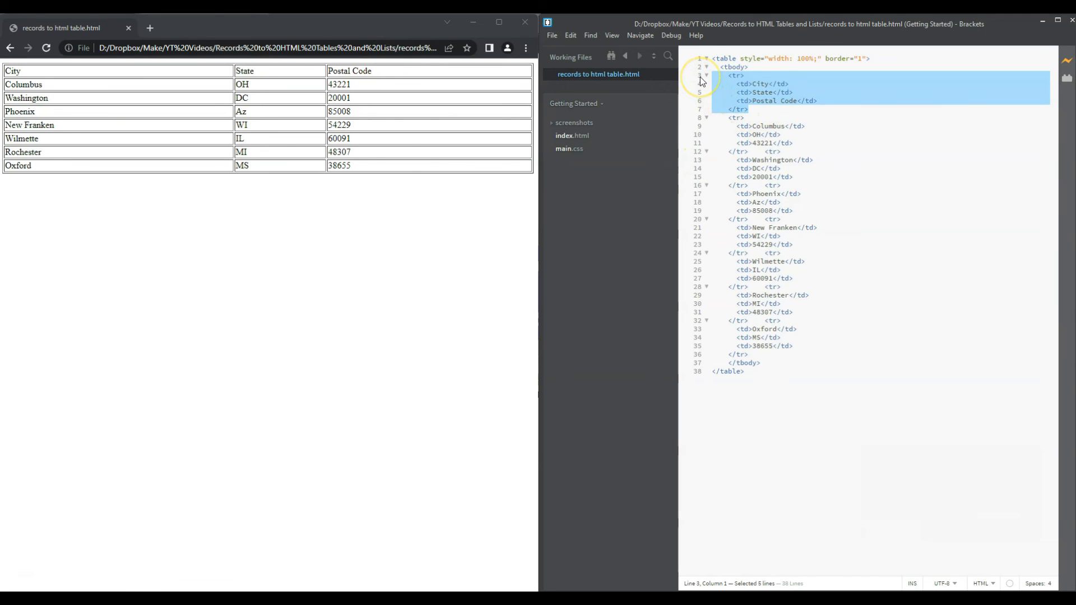
pyautogui.moveTo(412, 87)
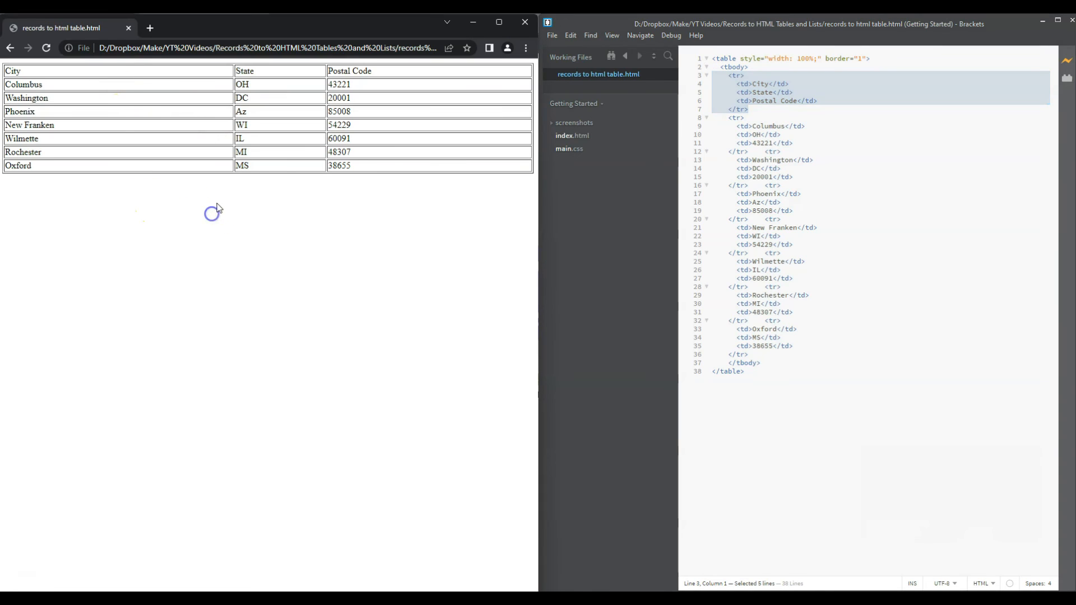
pyautogui.moveTo(353, 180)
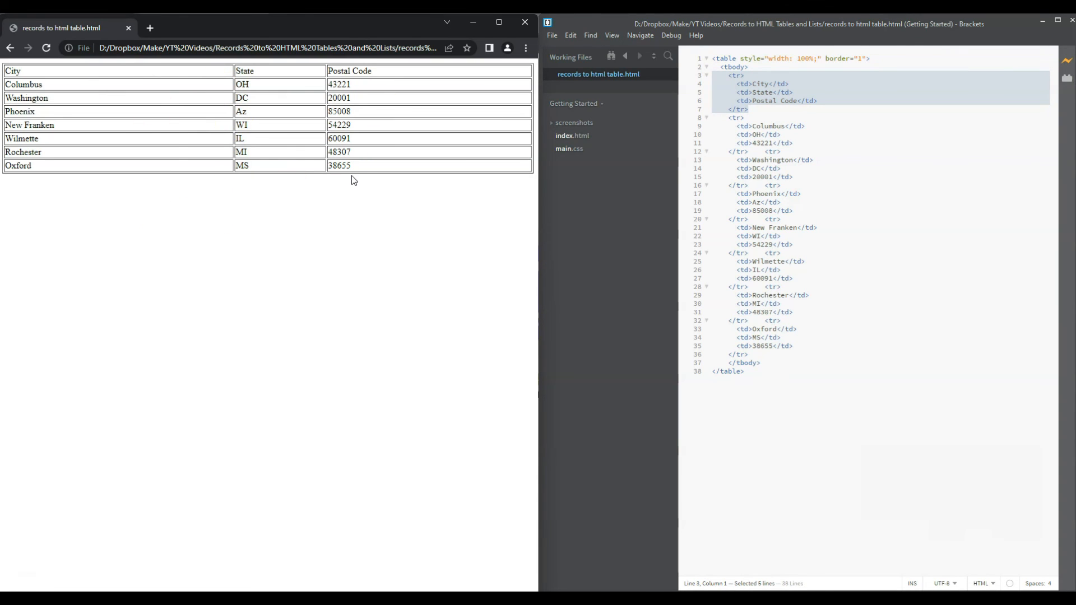